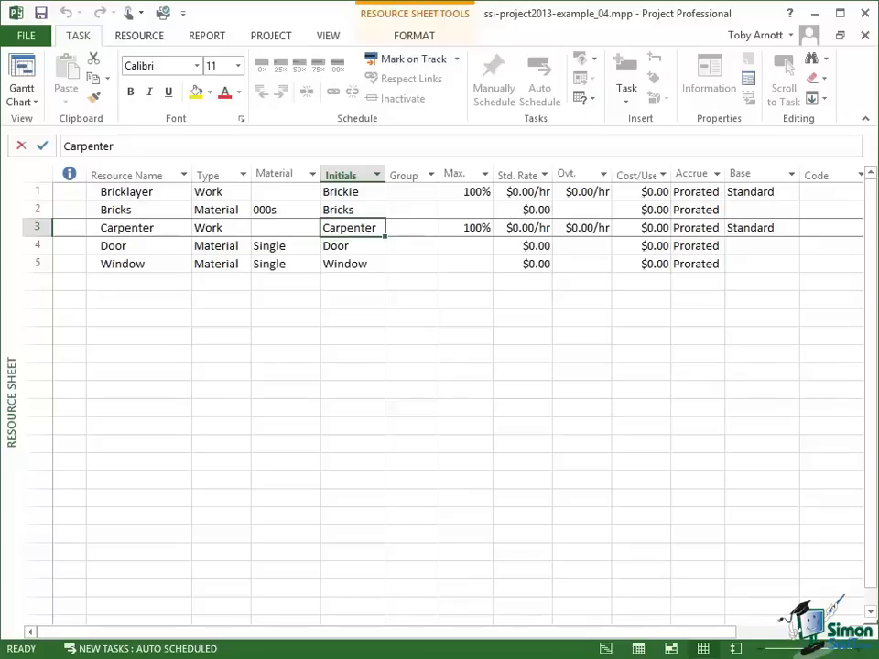
mouse_move(315, 18)
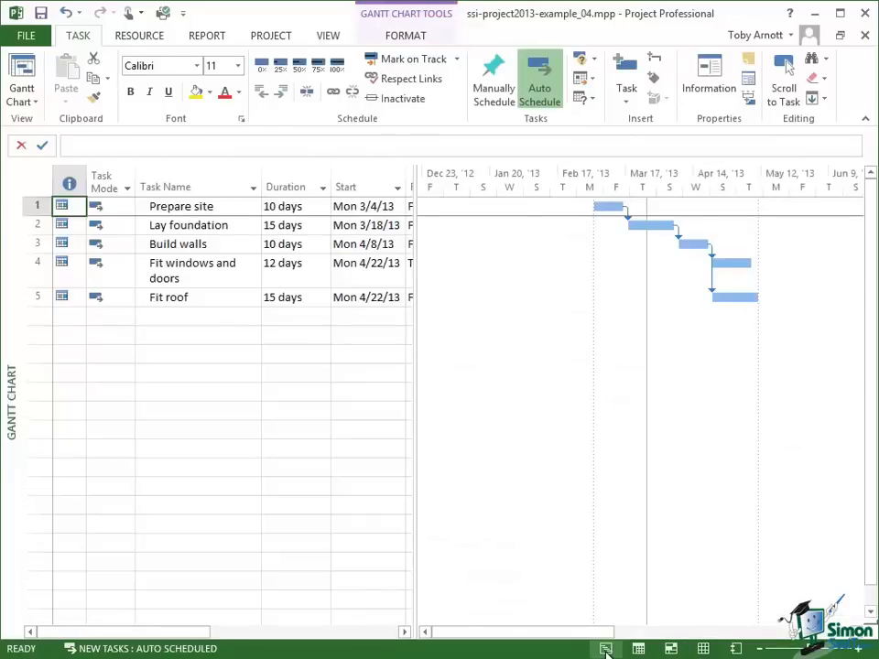
mouse_move(239, 291)
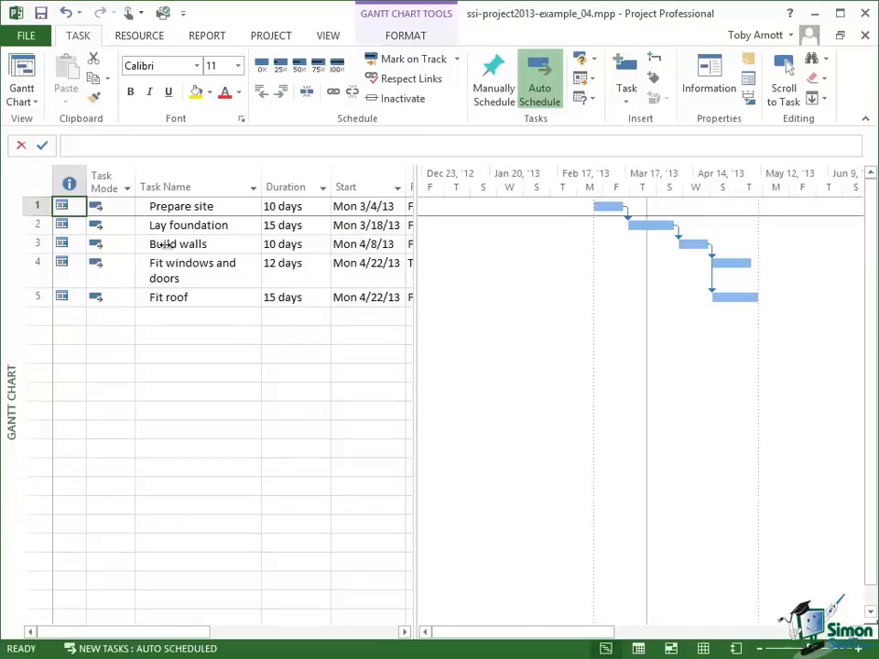
Bring up the context menu for the Build walls task in the Gantt Chart
right_click(178, 243)
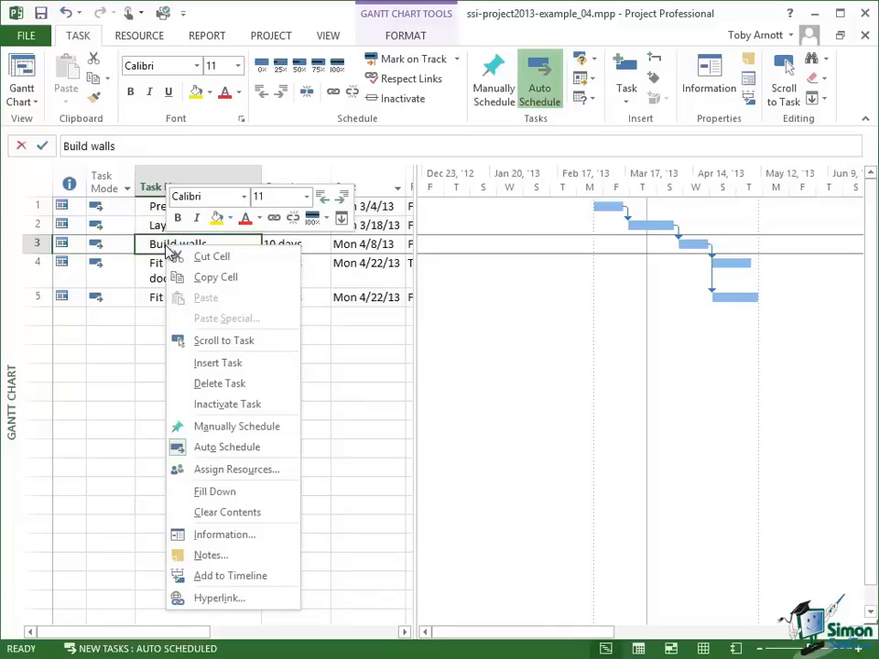
mouse_move(237, 468)
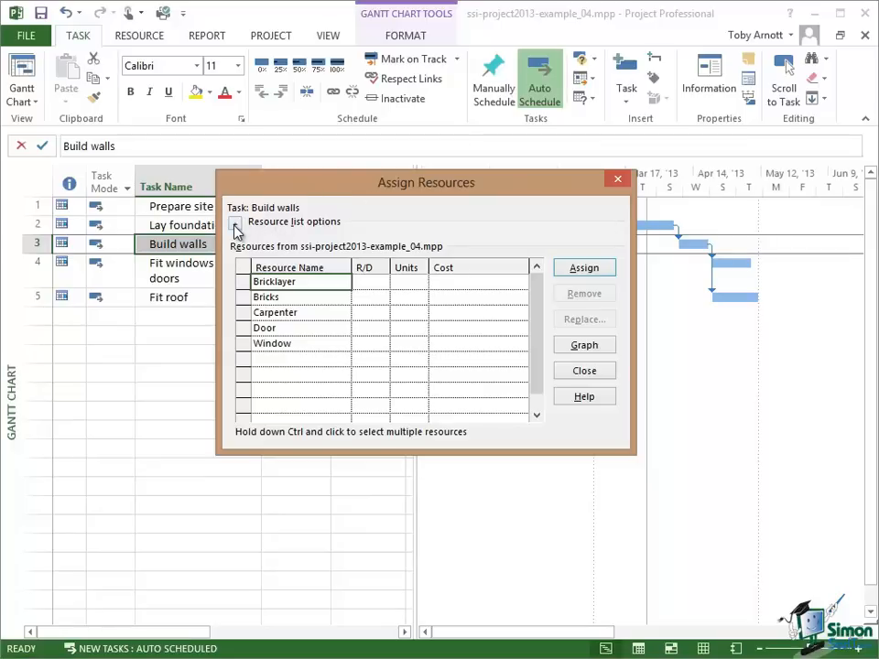
Expand and collapse the Resource list options in the Assign Resources dialog for Build walls
left_click(236, 226)
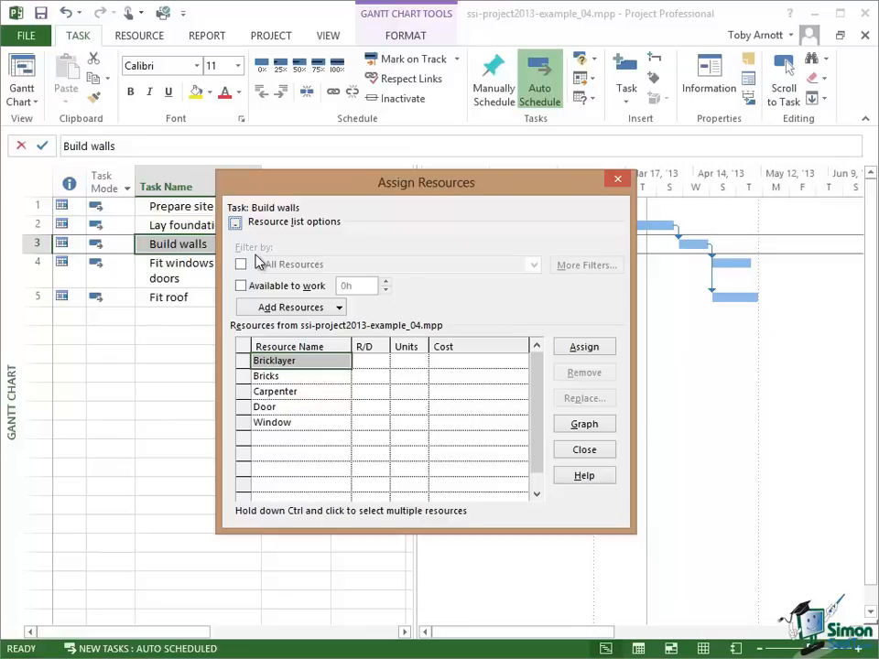
mouse_move(255, 254)
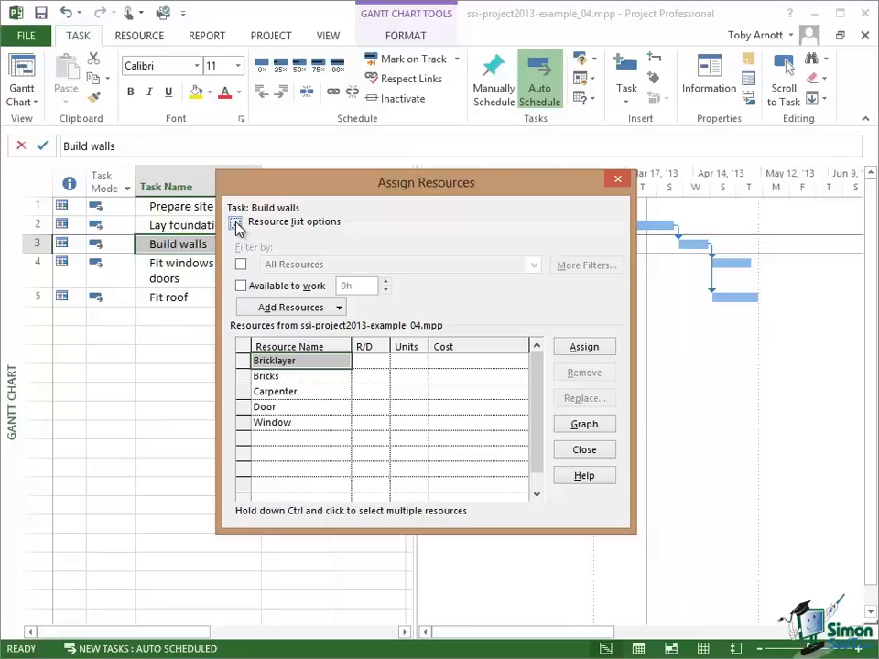
left_click(236, 222)
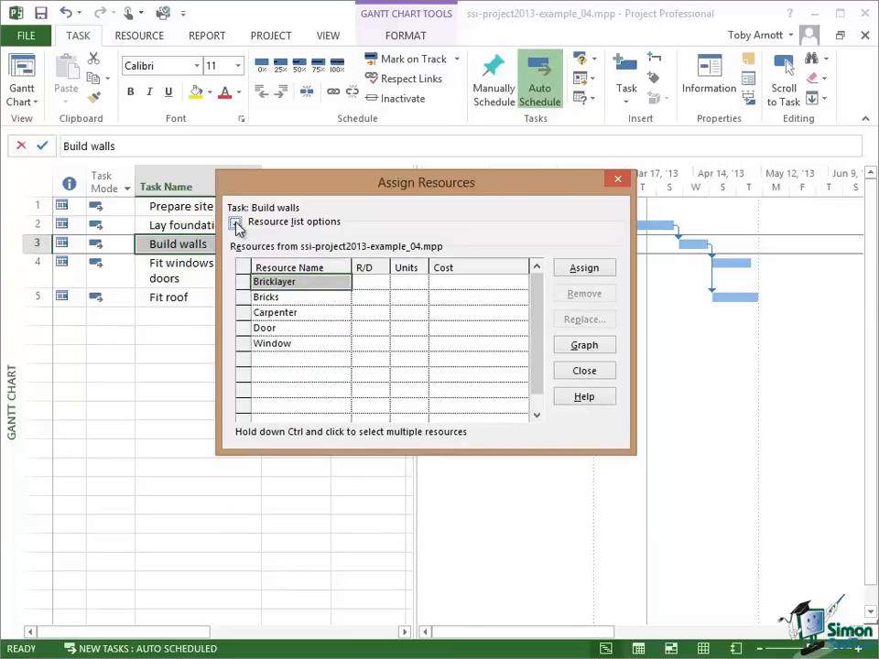
mouse_move(266, 185)
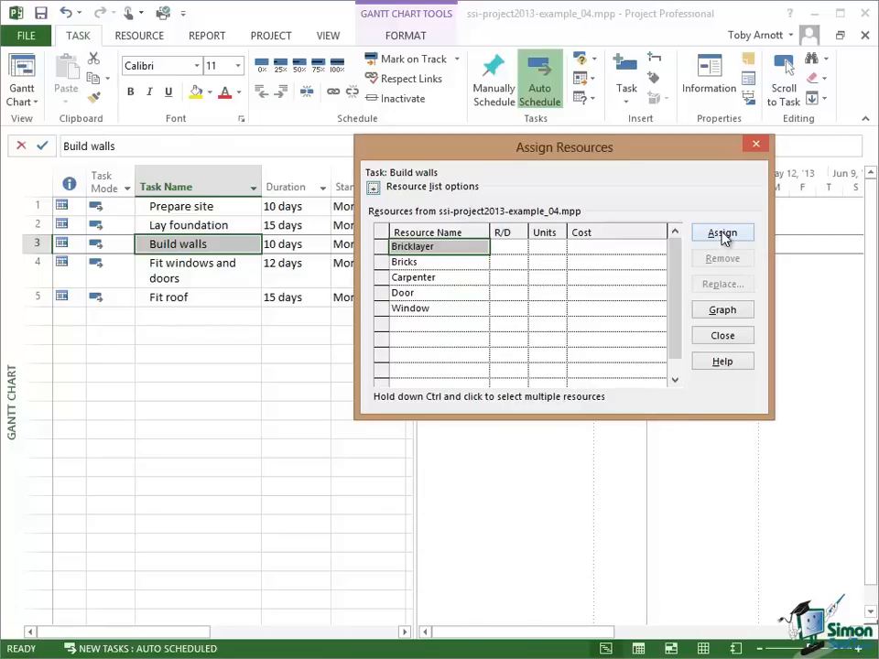
Assign Bricklayer at 100% to Build walls and close the dialog
left_click(722, 232)
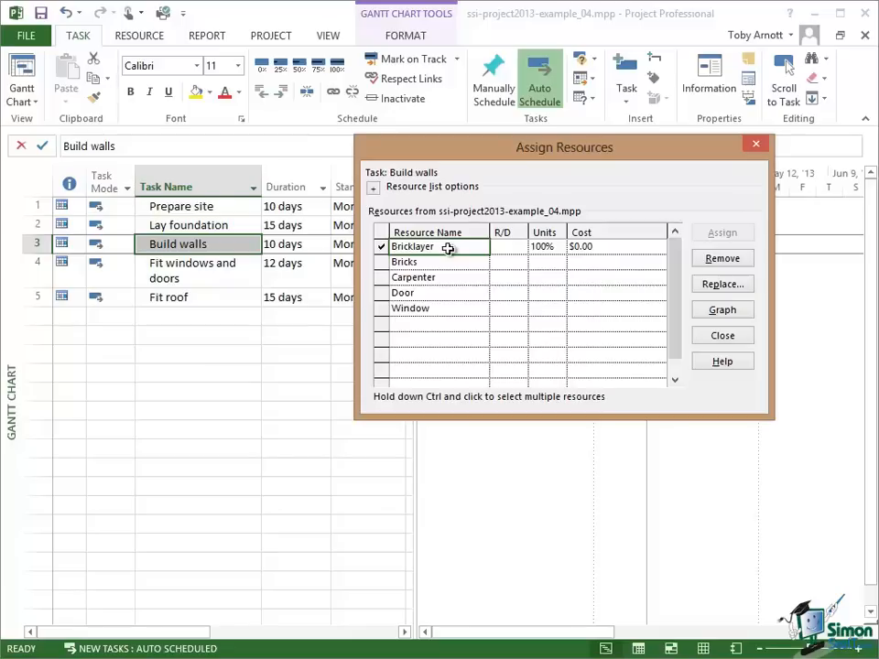
mouse_move(559, 246)
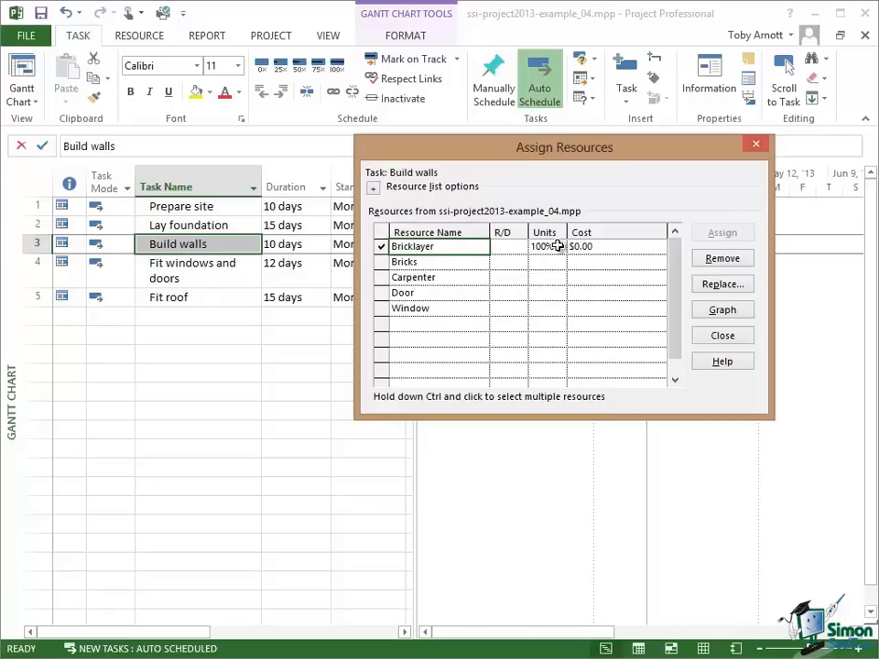
mouse_move(606, 248)
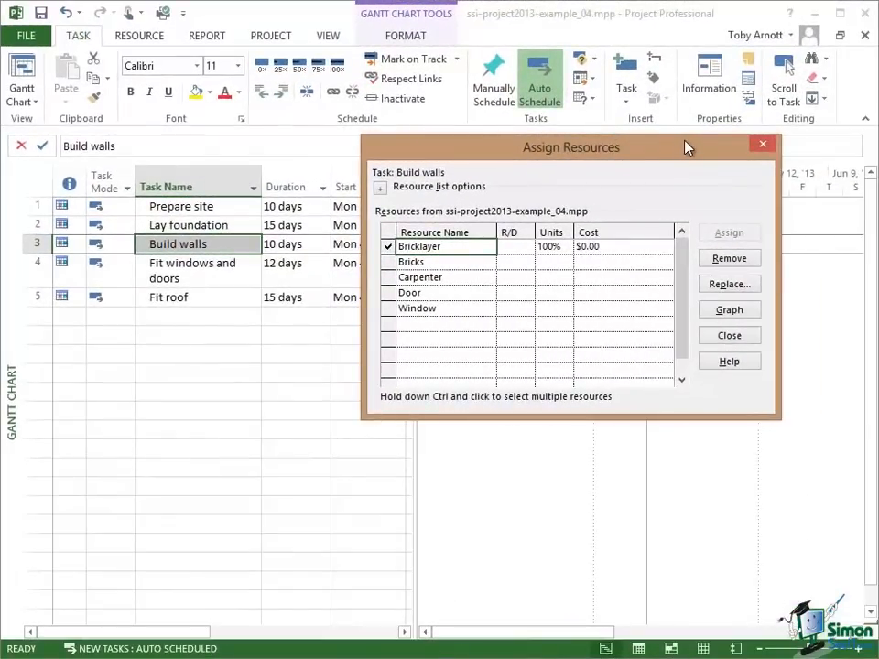
mouse_move(751, 414)
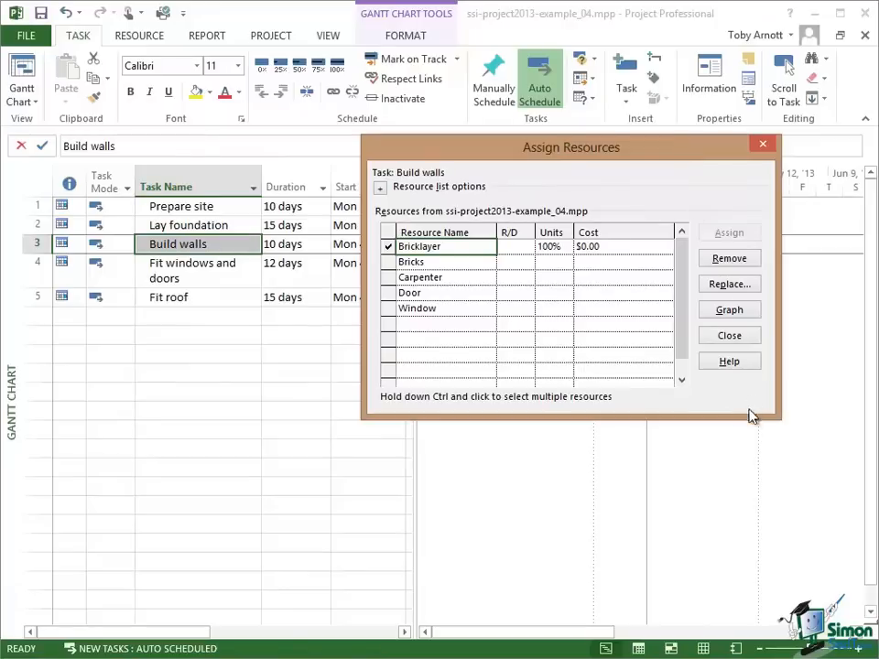
mouse_move(729, 335)
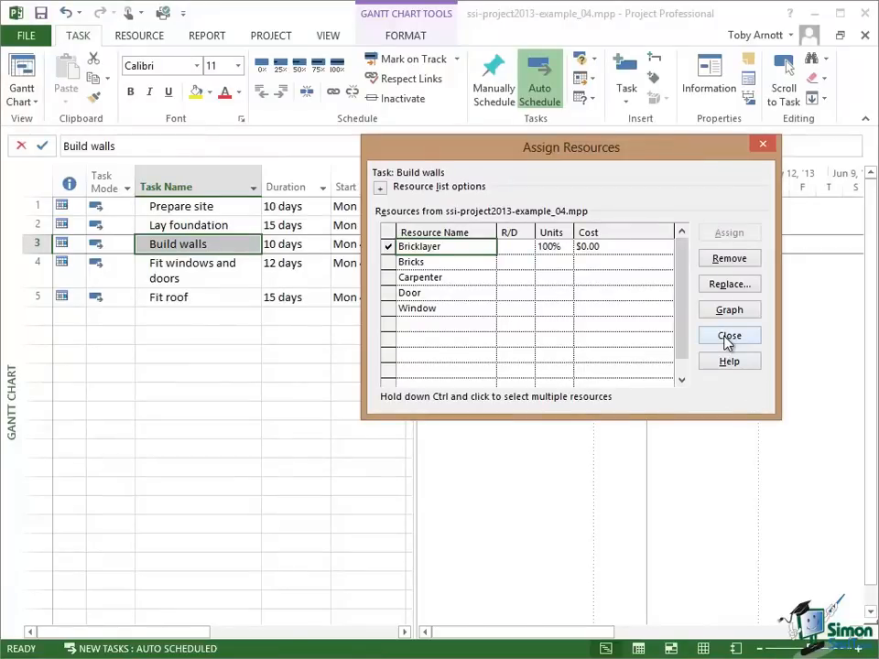
left_click(729, 335)
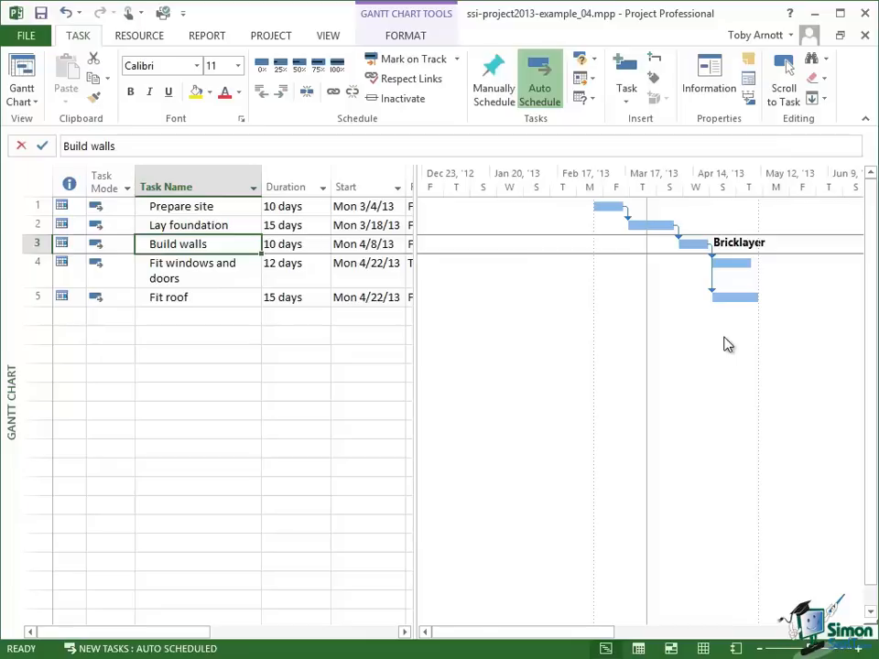
mouse_move(732, 254)
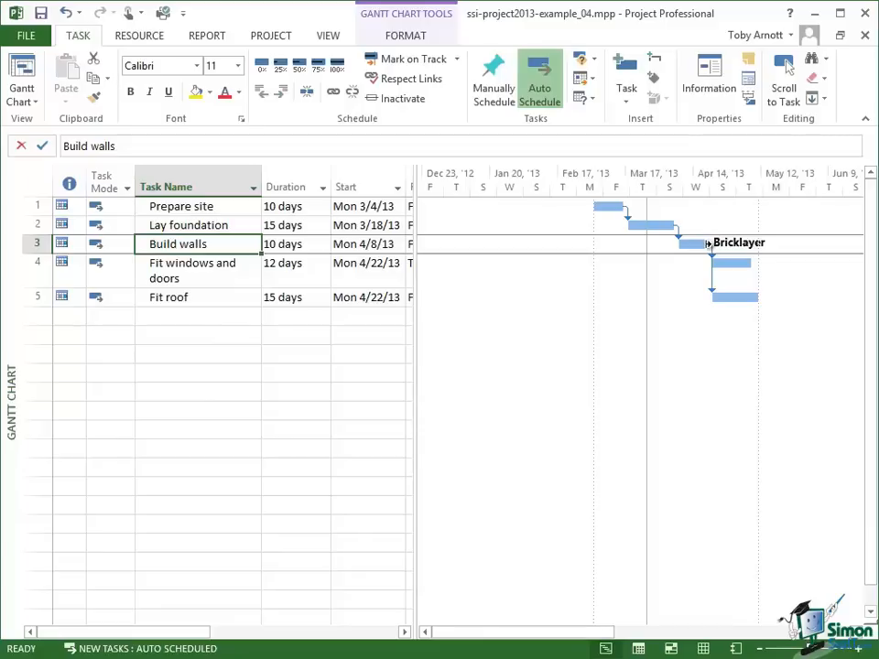
mouse_move(674, 385)
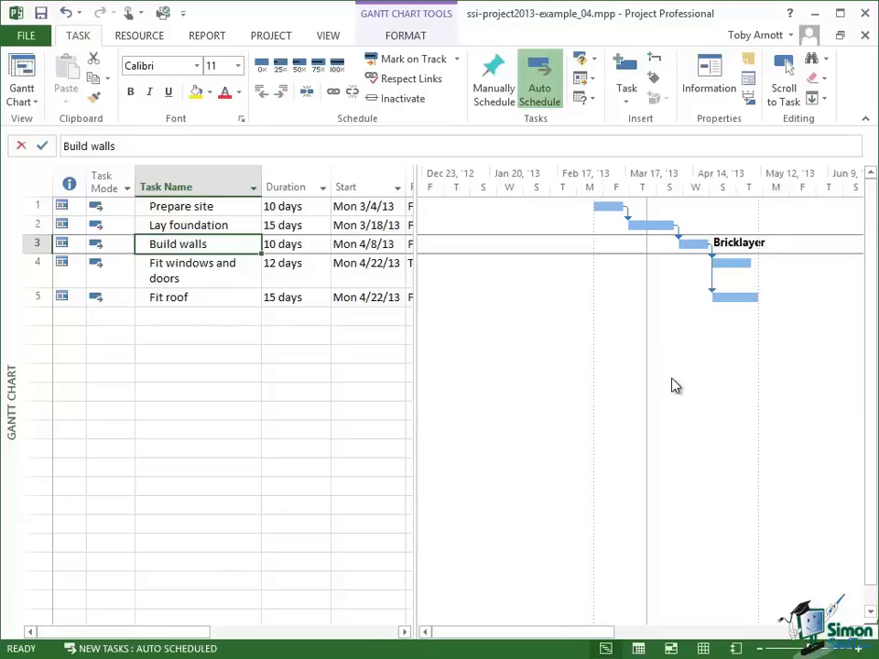
mouse_move(664, 526)
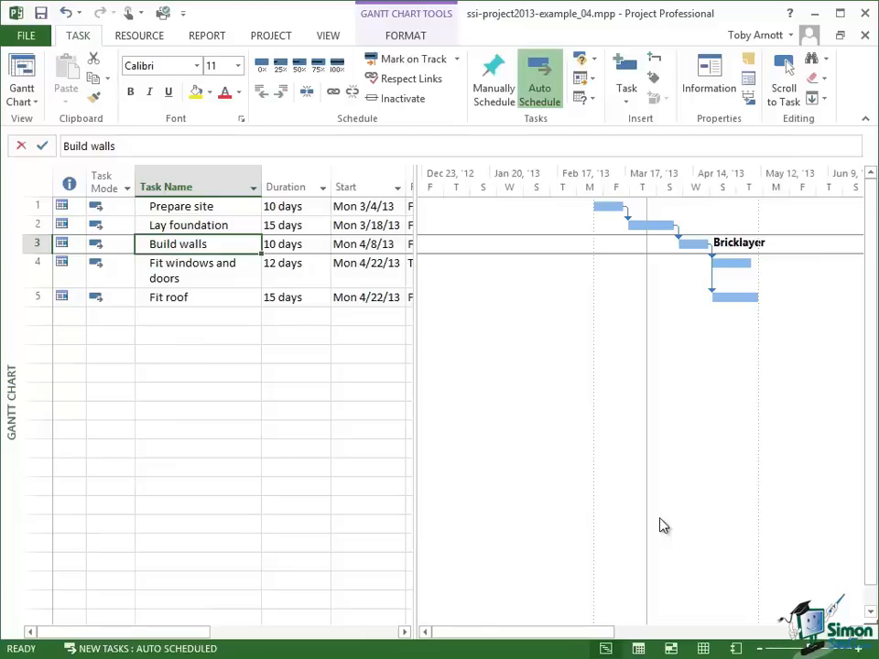
mouse_move(241, 244)
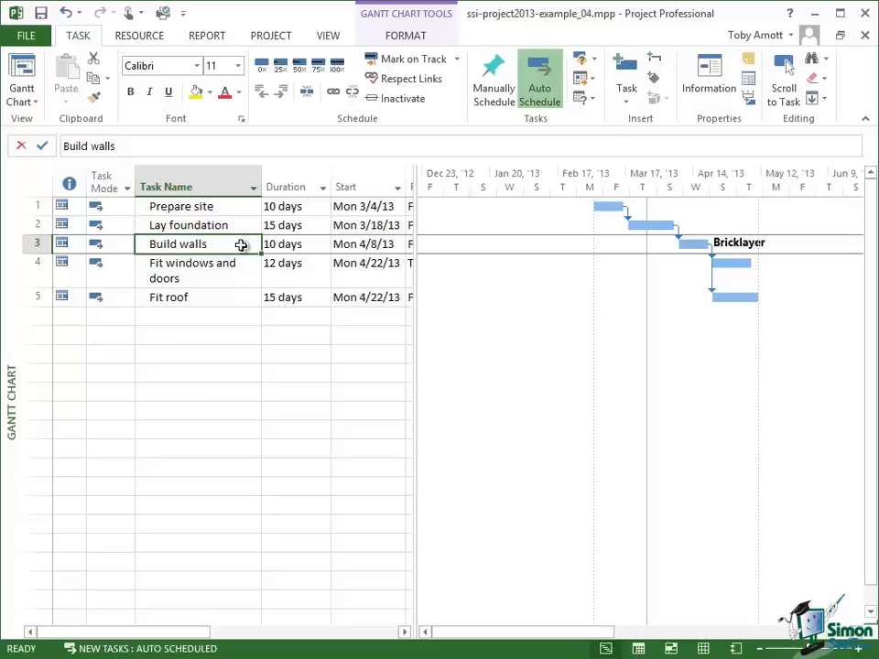
mouse_move(609, 251)
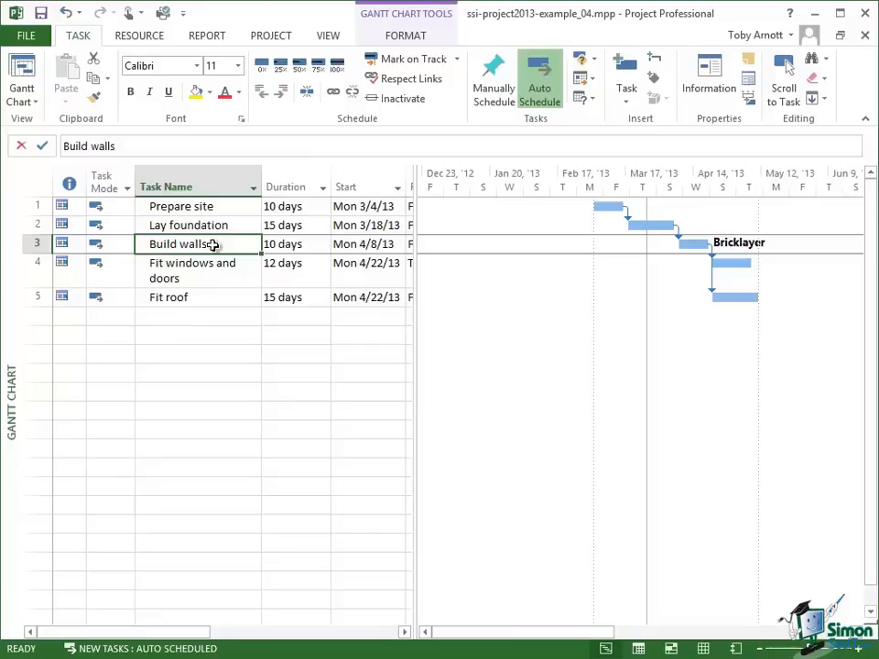
Reopen Assign Resources for Build walls, move the dialog, and select the Bricks row
right_click(179, 244)
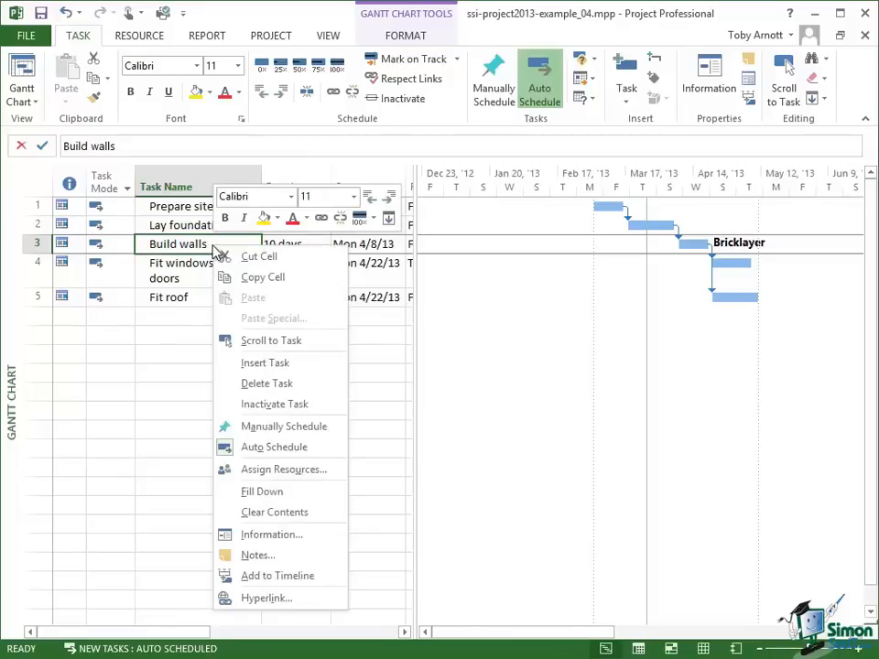
mouse_move(271, 469)
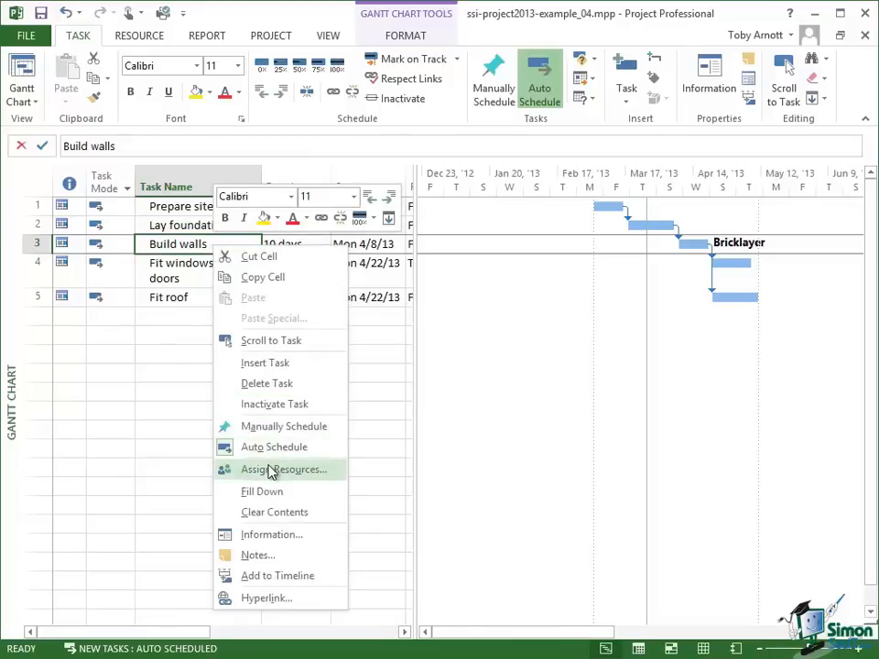
left_click(282, 469)
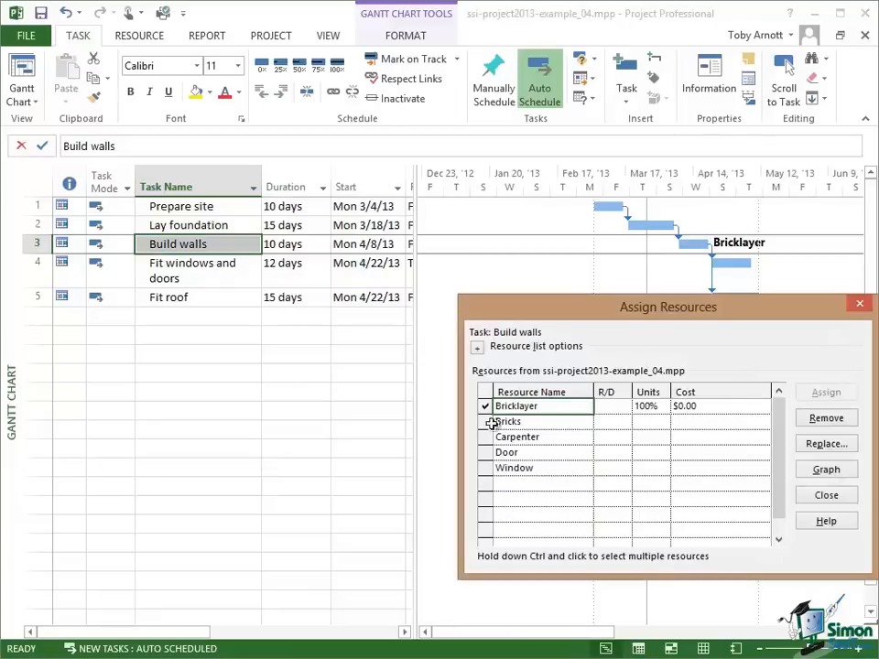
left_click_drag(669, 307, 423, 180)
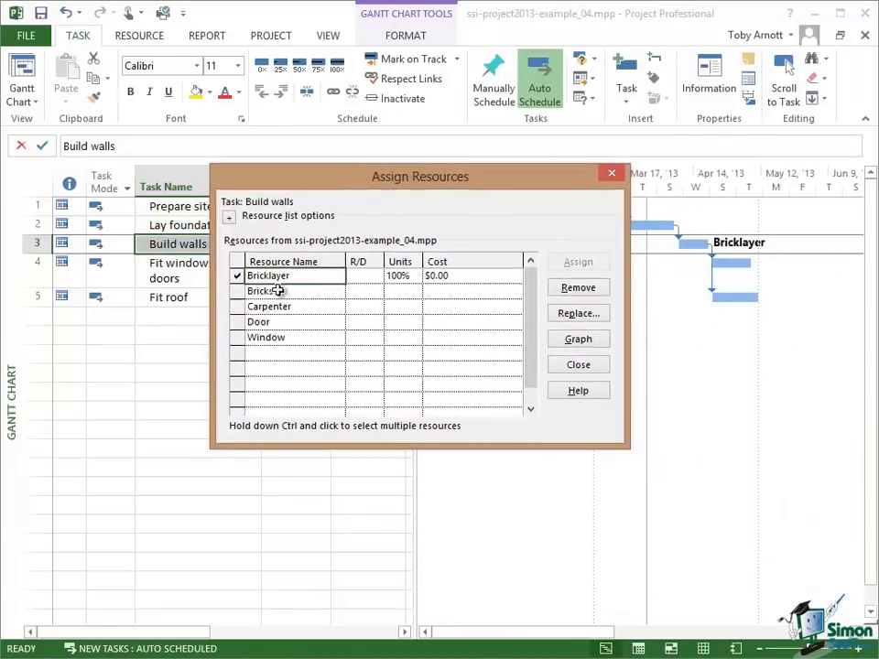
left_click(268, 291)
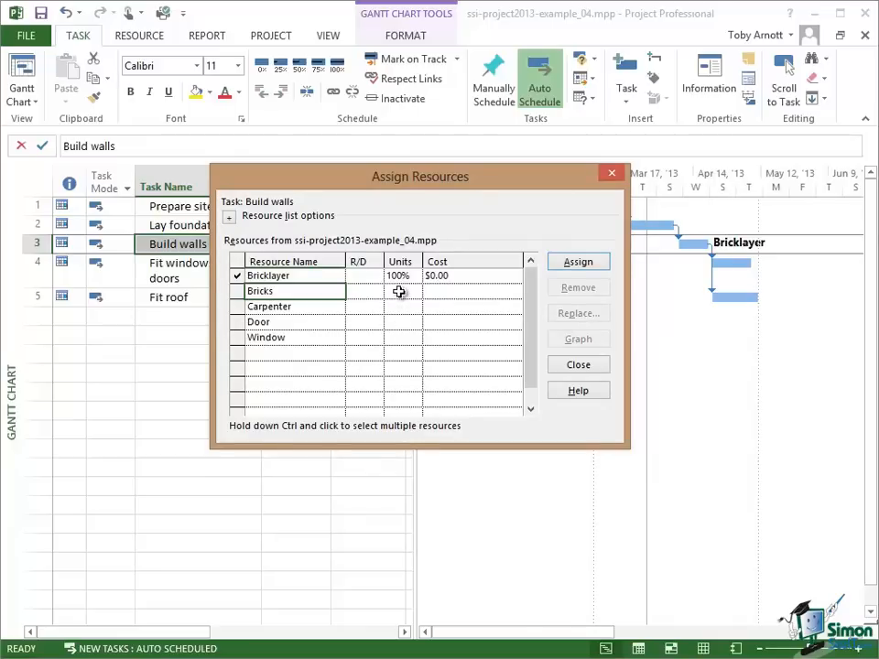
Begin entering a 12000 units quantity for Bricks on Build walls
left_click(399, 291)
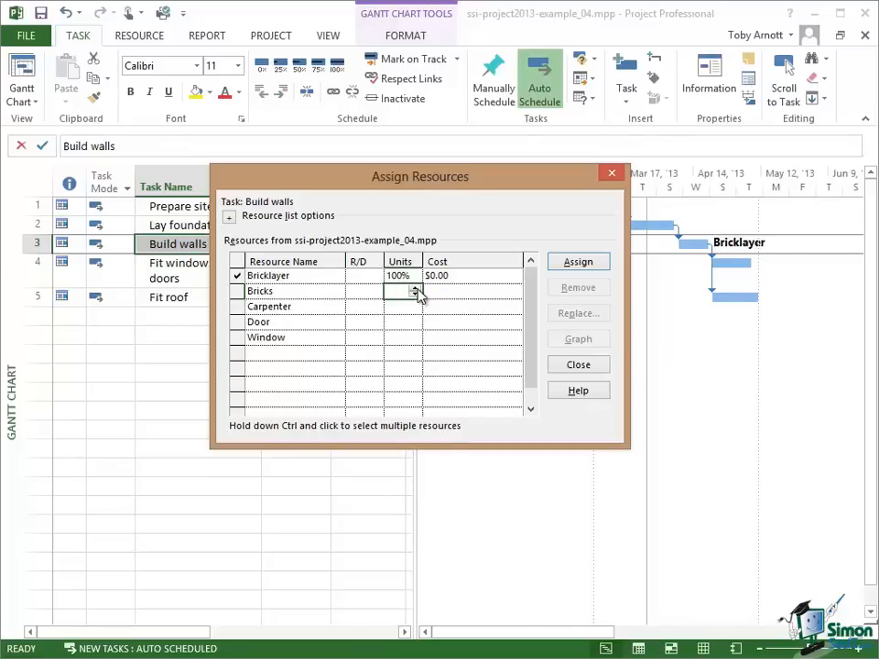
left_click(414, 288)
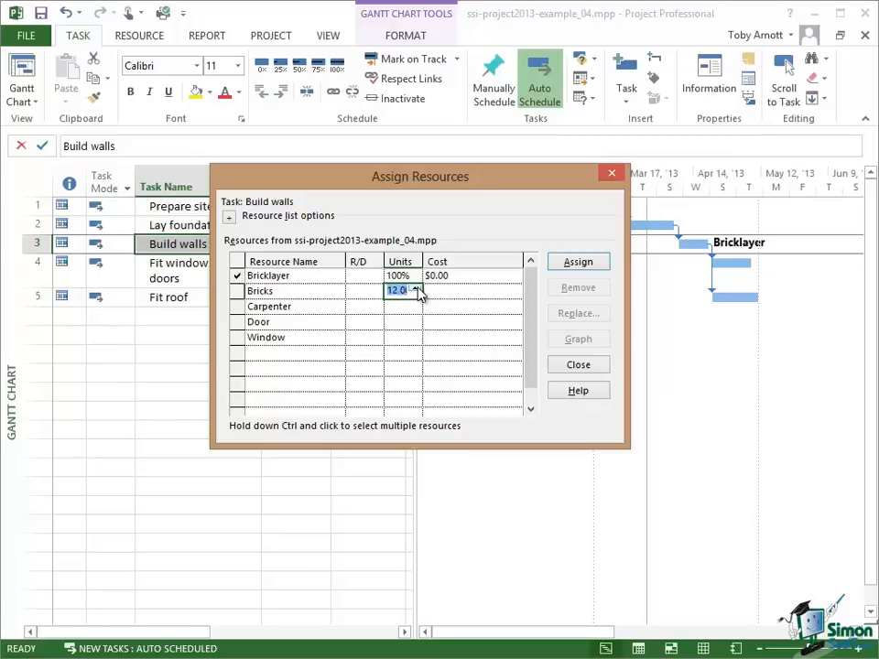
mouse_move(499, 400)
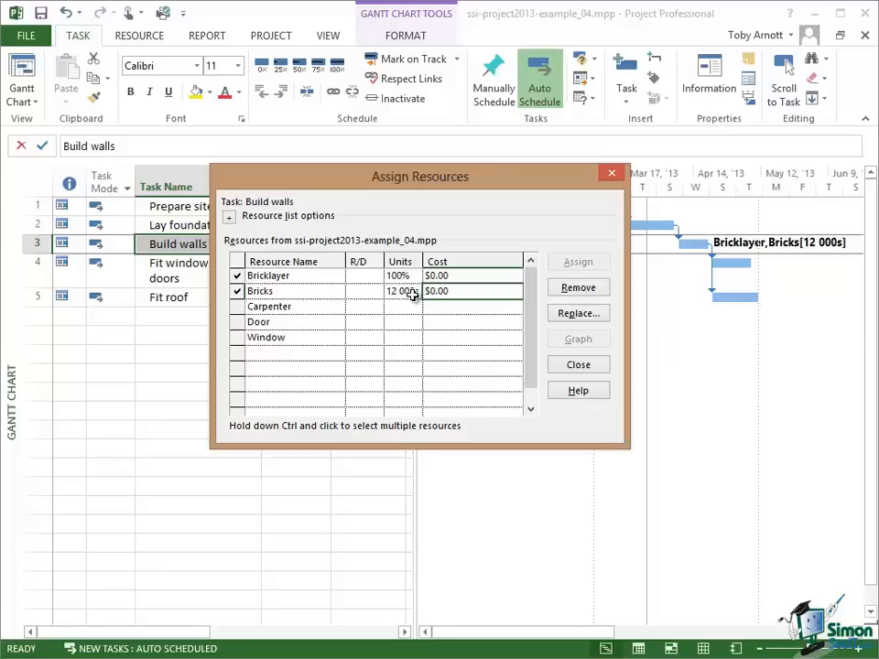
mouse_move(362, 256)
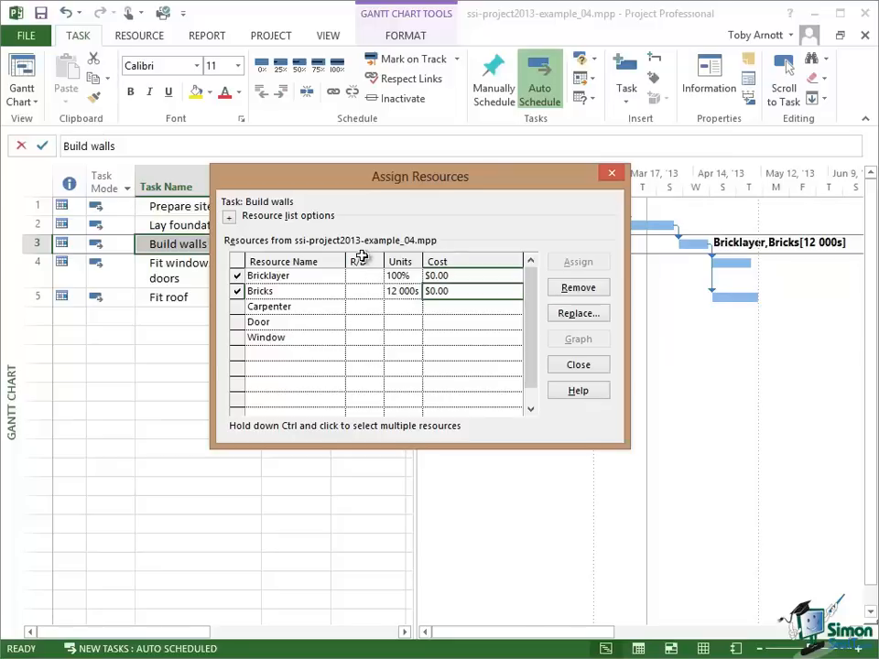
mouse_move(363, 395)
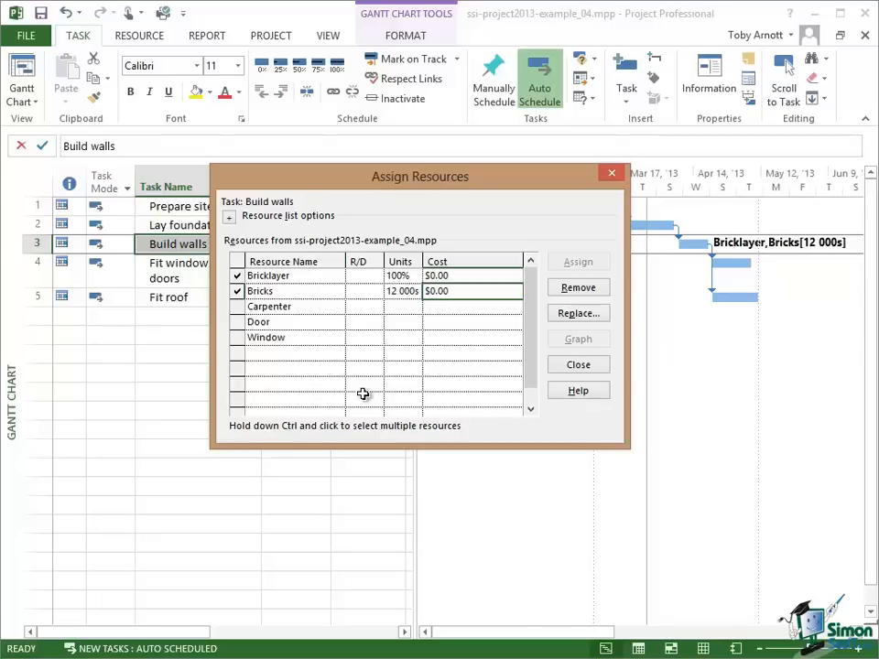
mouse_move(368, 275)
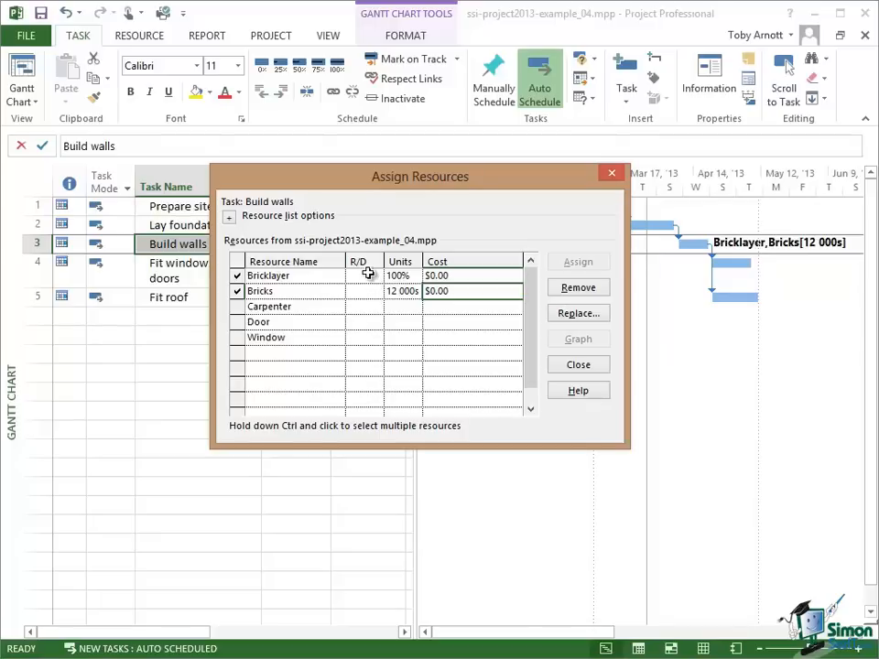
mouse_move(369, 333)
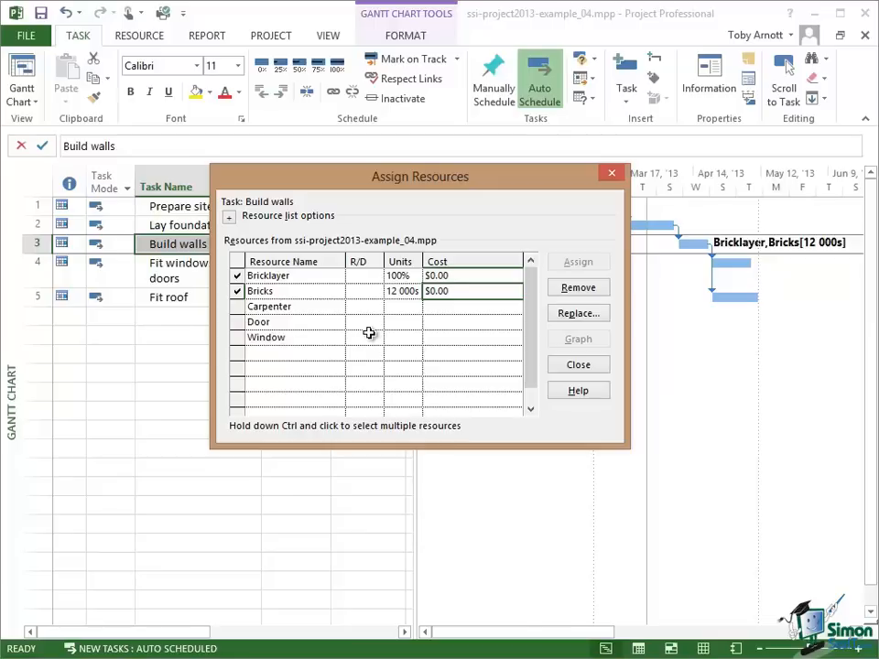
mouse_move(579, 326)
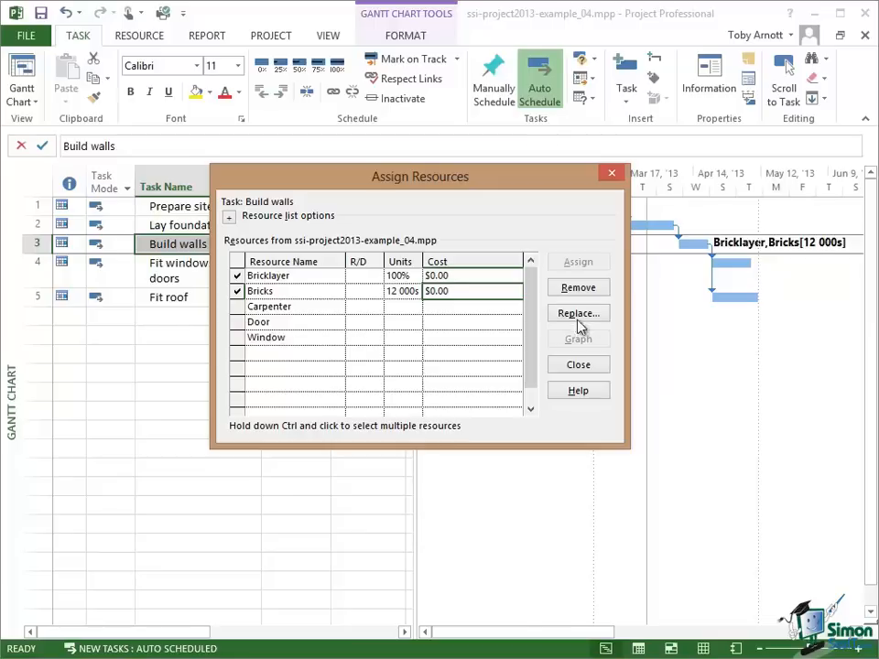
mouse_move(730, 251)
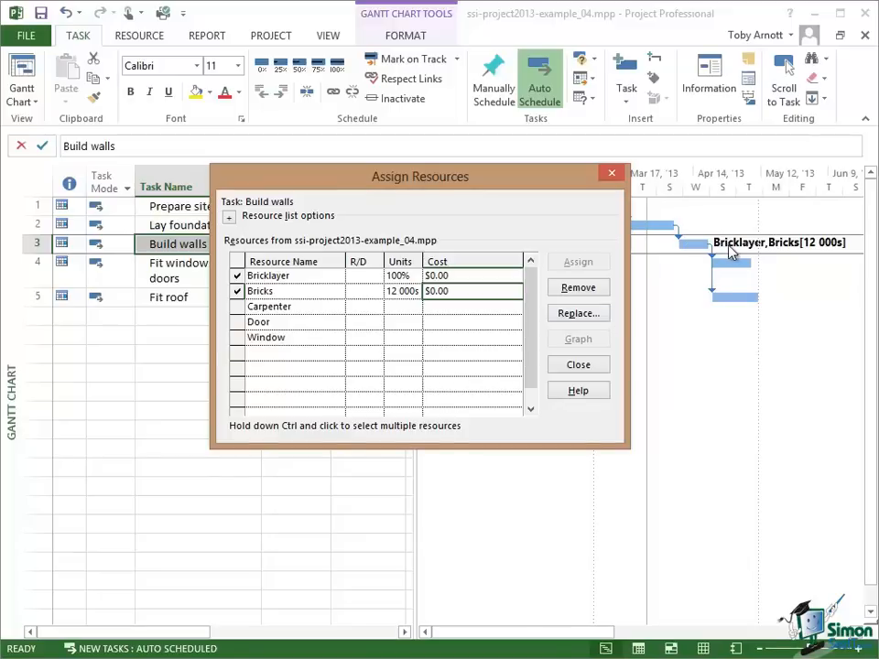
mouse_move(730, 247)
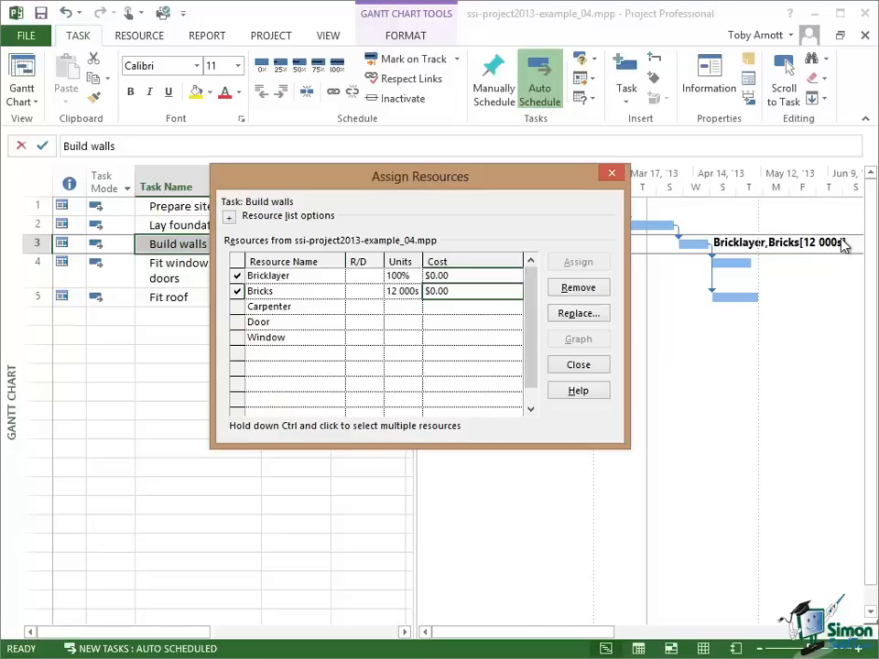
mouse_move(453, 247)
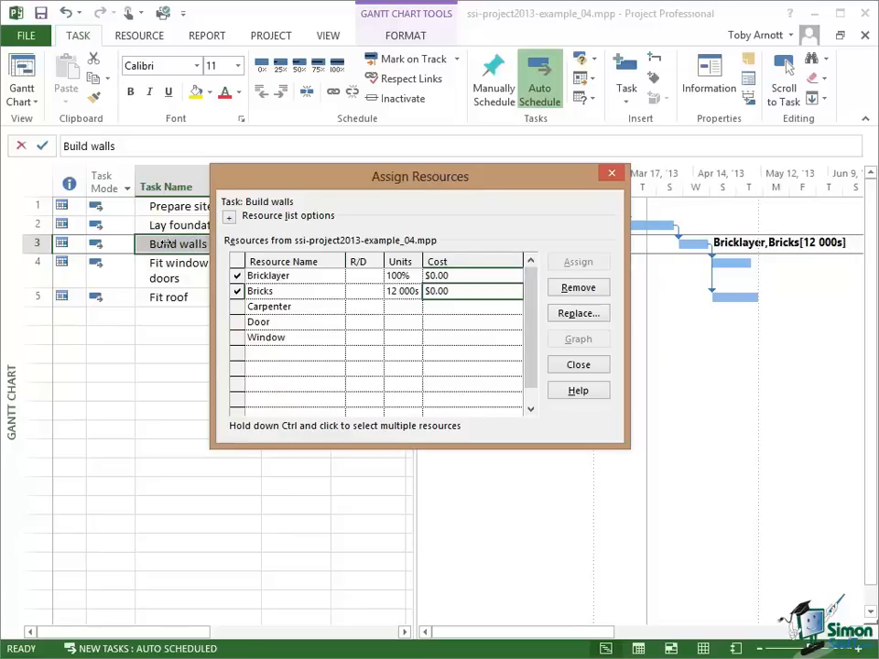
mouse_move(599, 224)
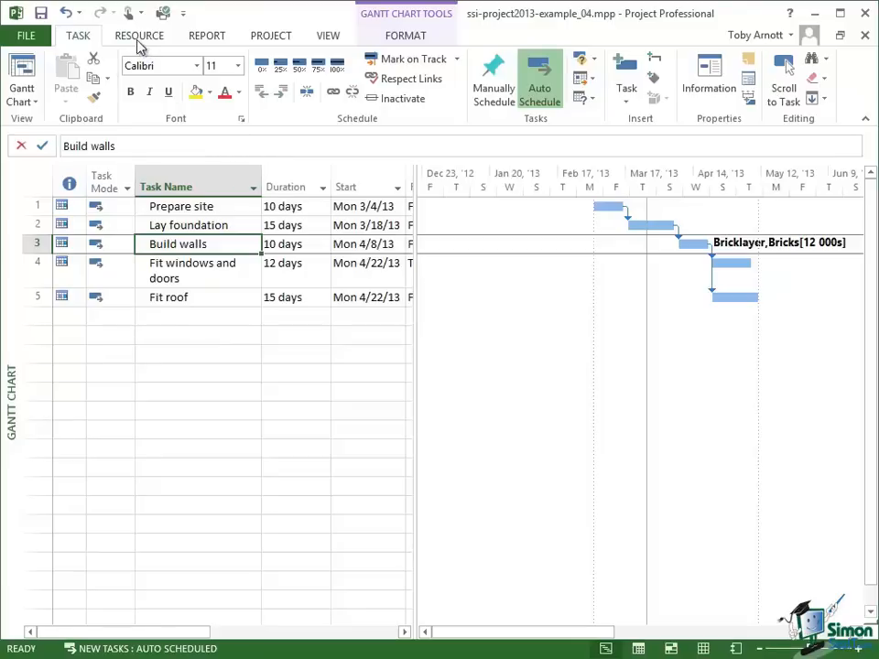
Reopen Assign Resources from the Resource tab, showing Bricklayer 100% and Bricks 12,000
left_click(139, 35)
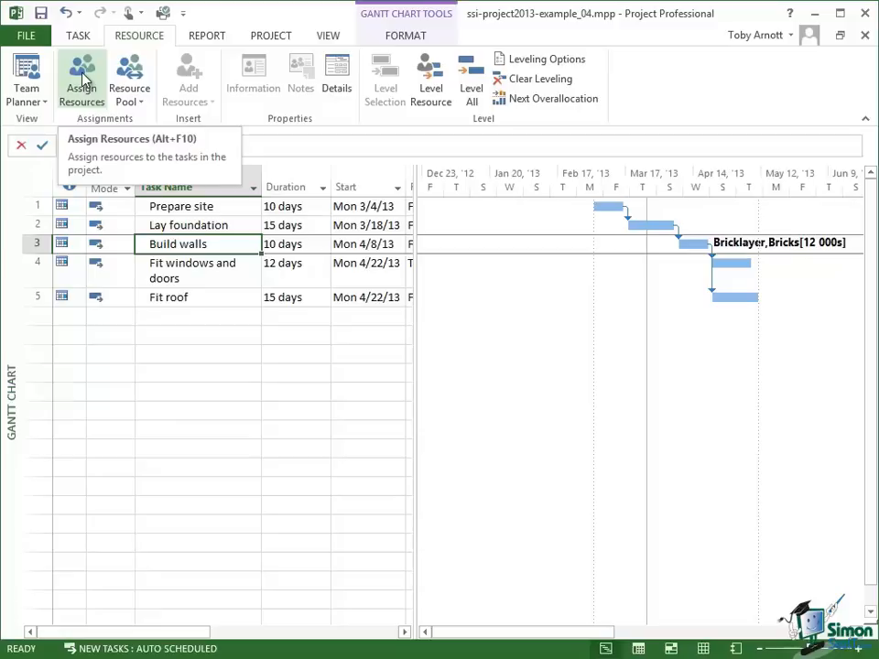
left_click(82, 78)
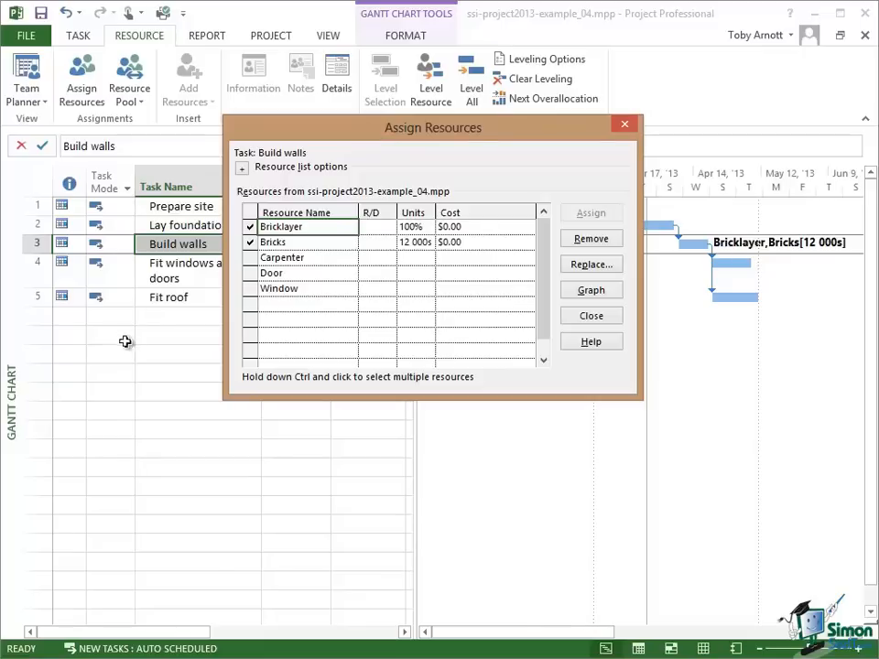
Target the Fit windows and doors task and move the dialog off the task rows
left_click(165, 270)
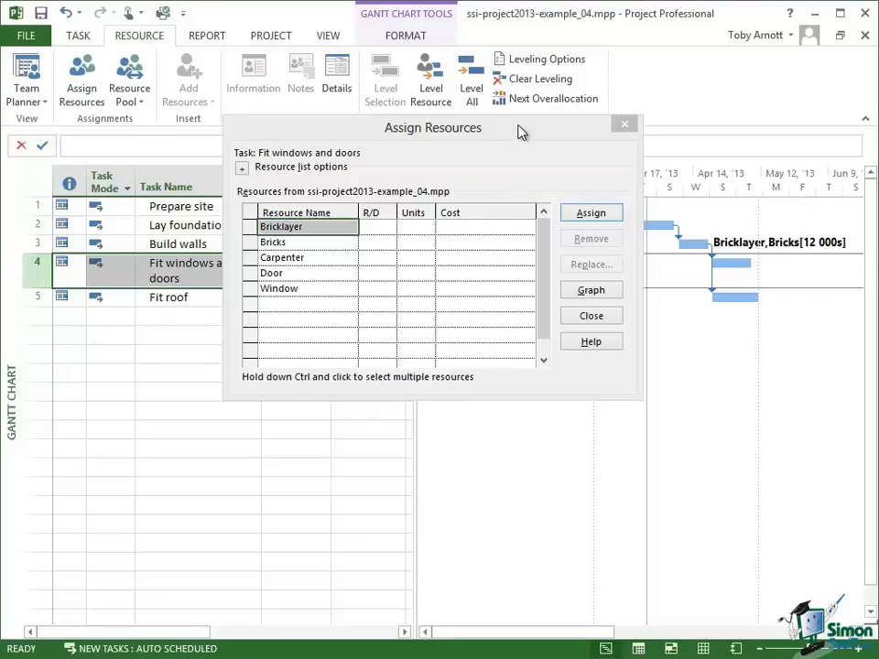
left_click_drag(432, 127, 517, 219)
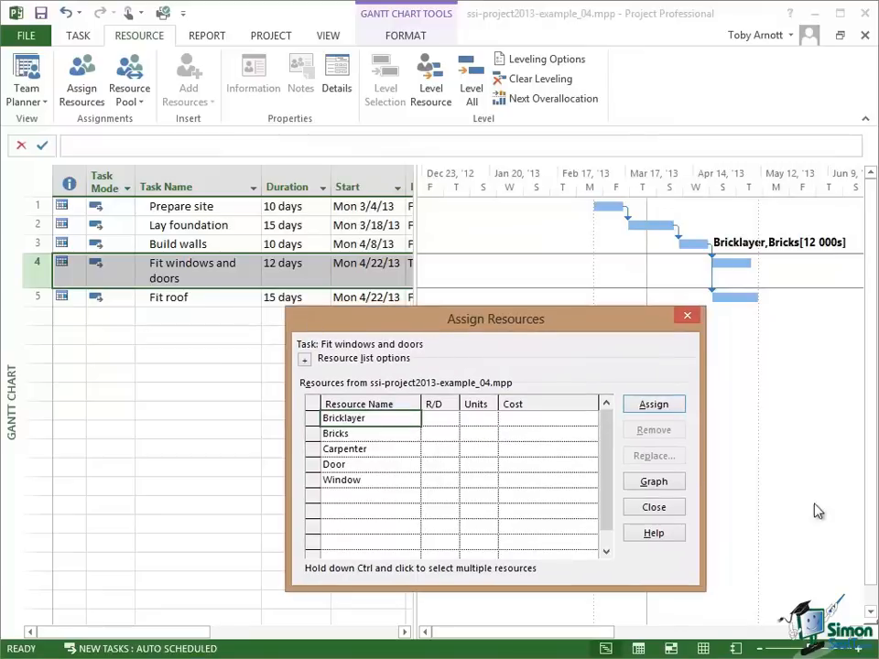
mouse_move(808, 467)
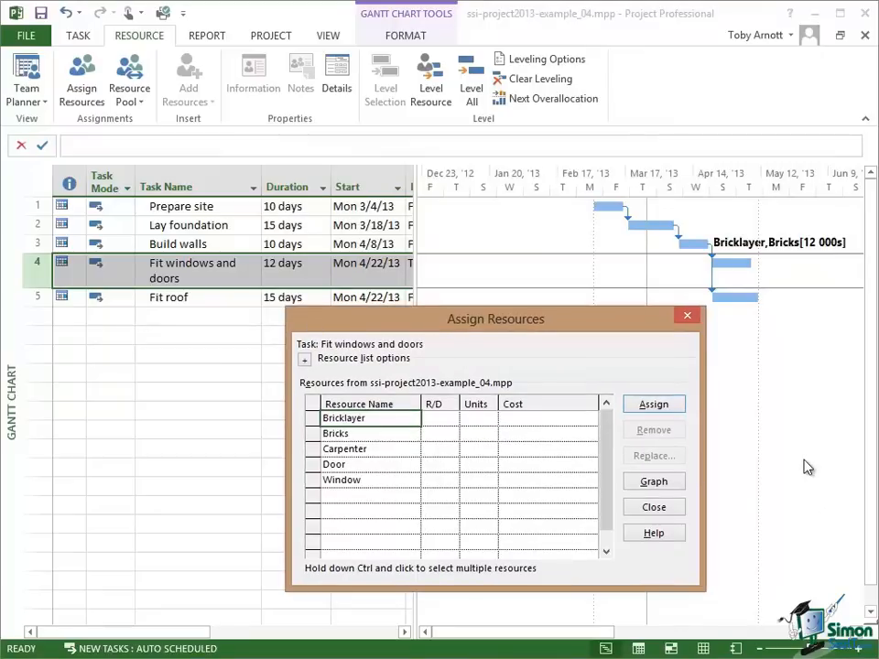